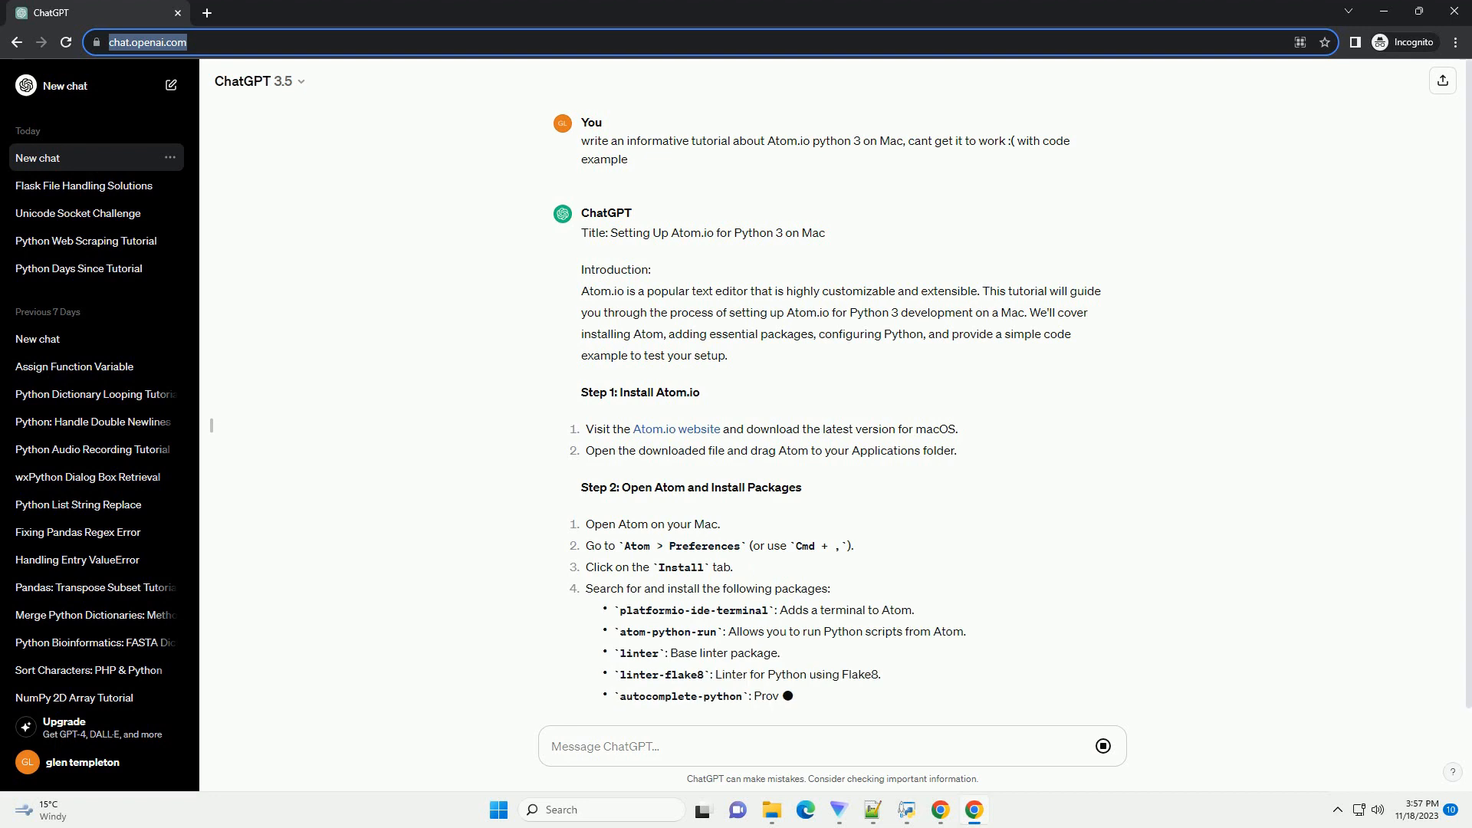
scroll("down", 3)
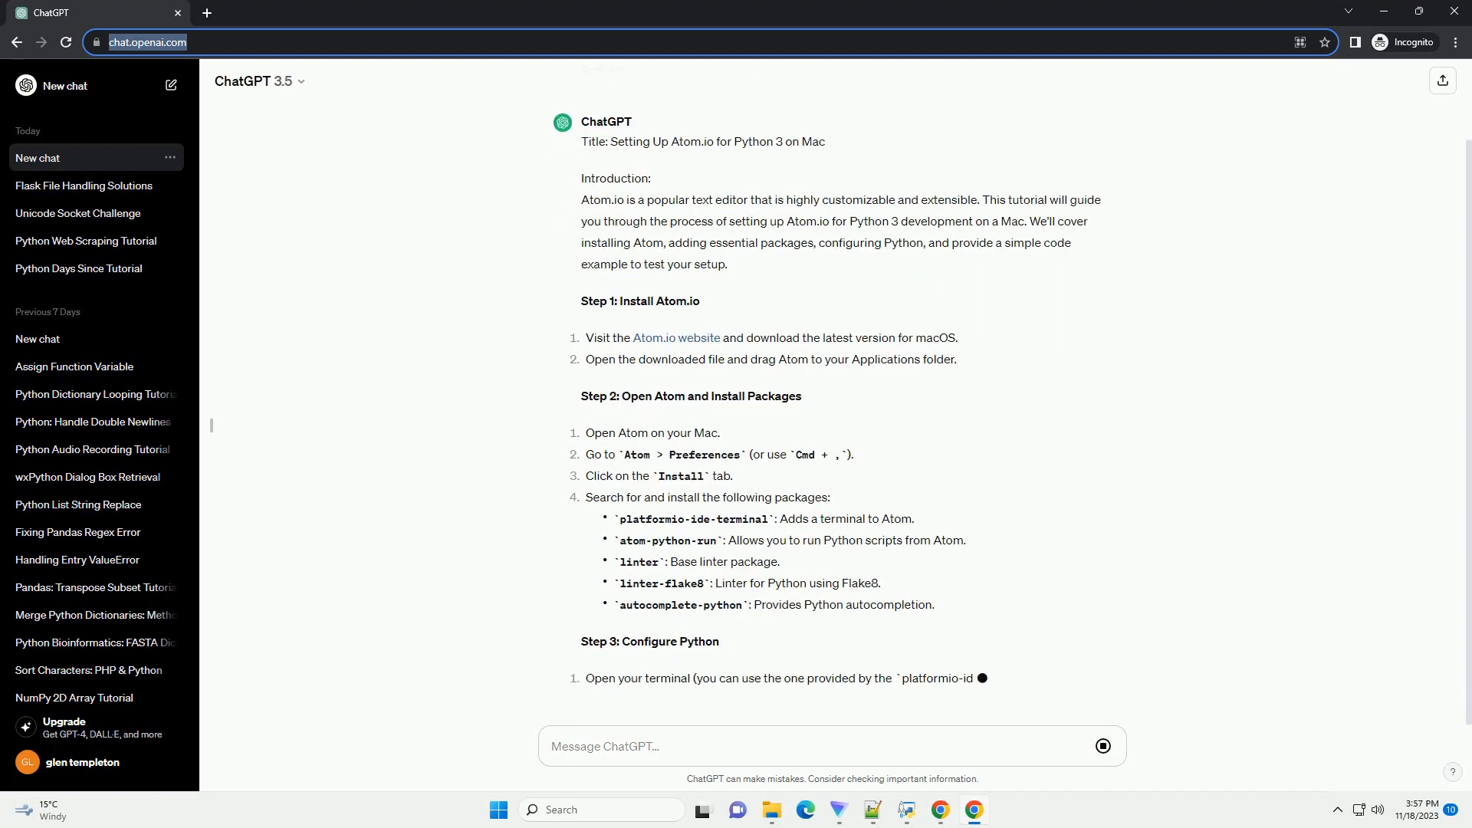
scroll("down", 3)
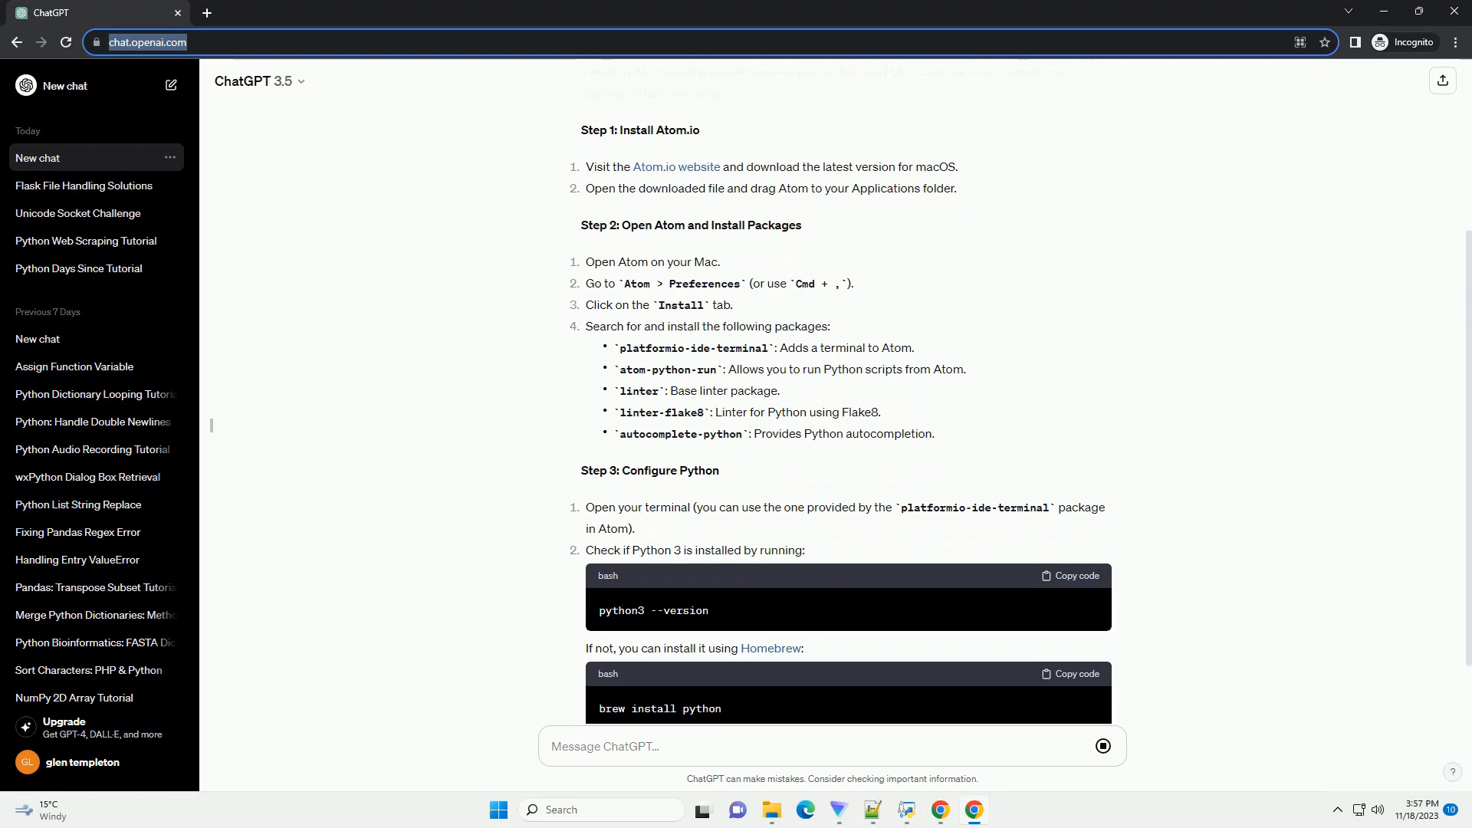
scroll("down", 3)
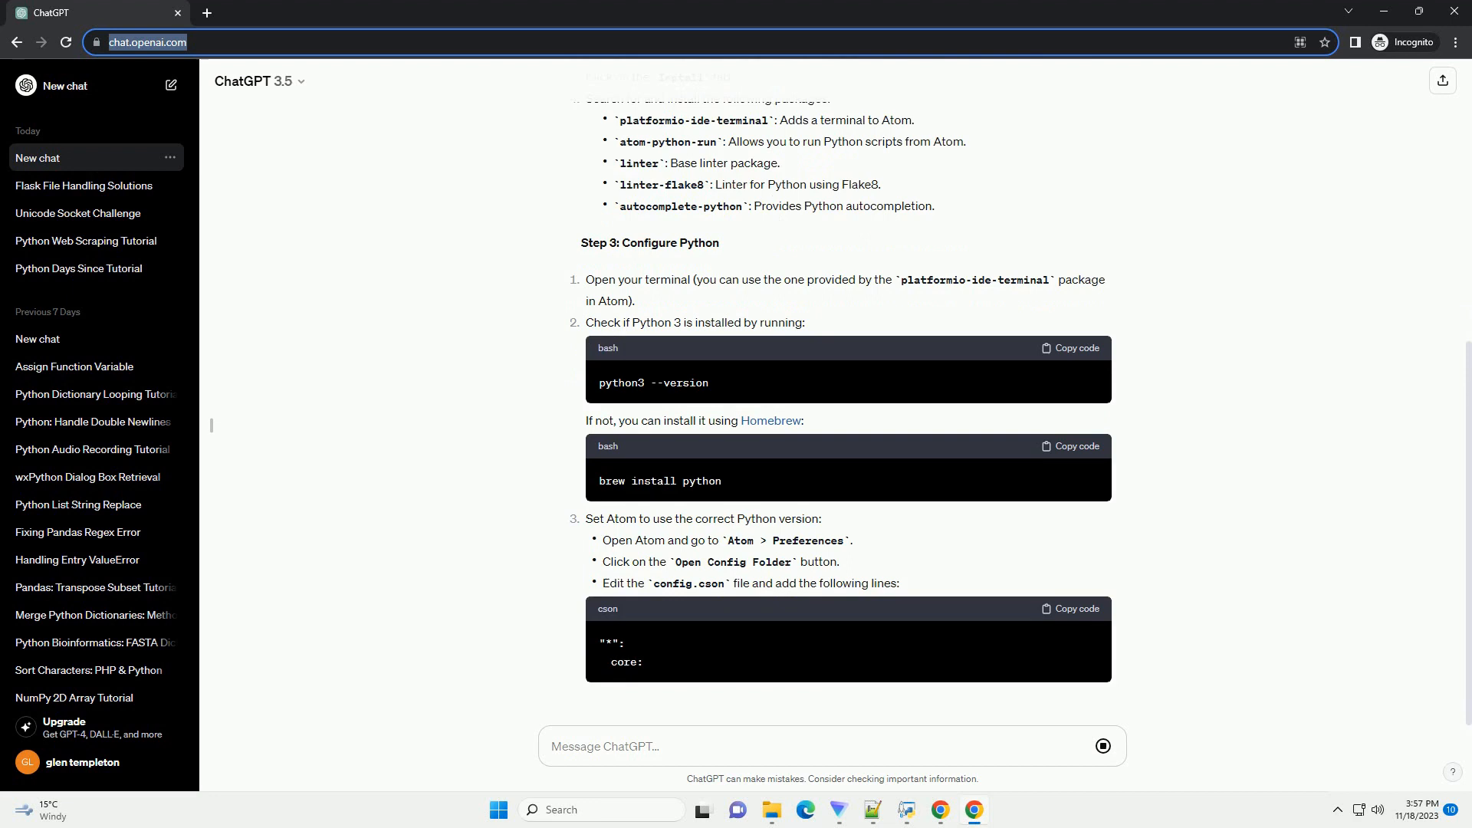
scroll("down", 3)
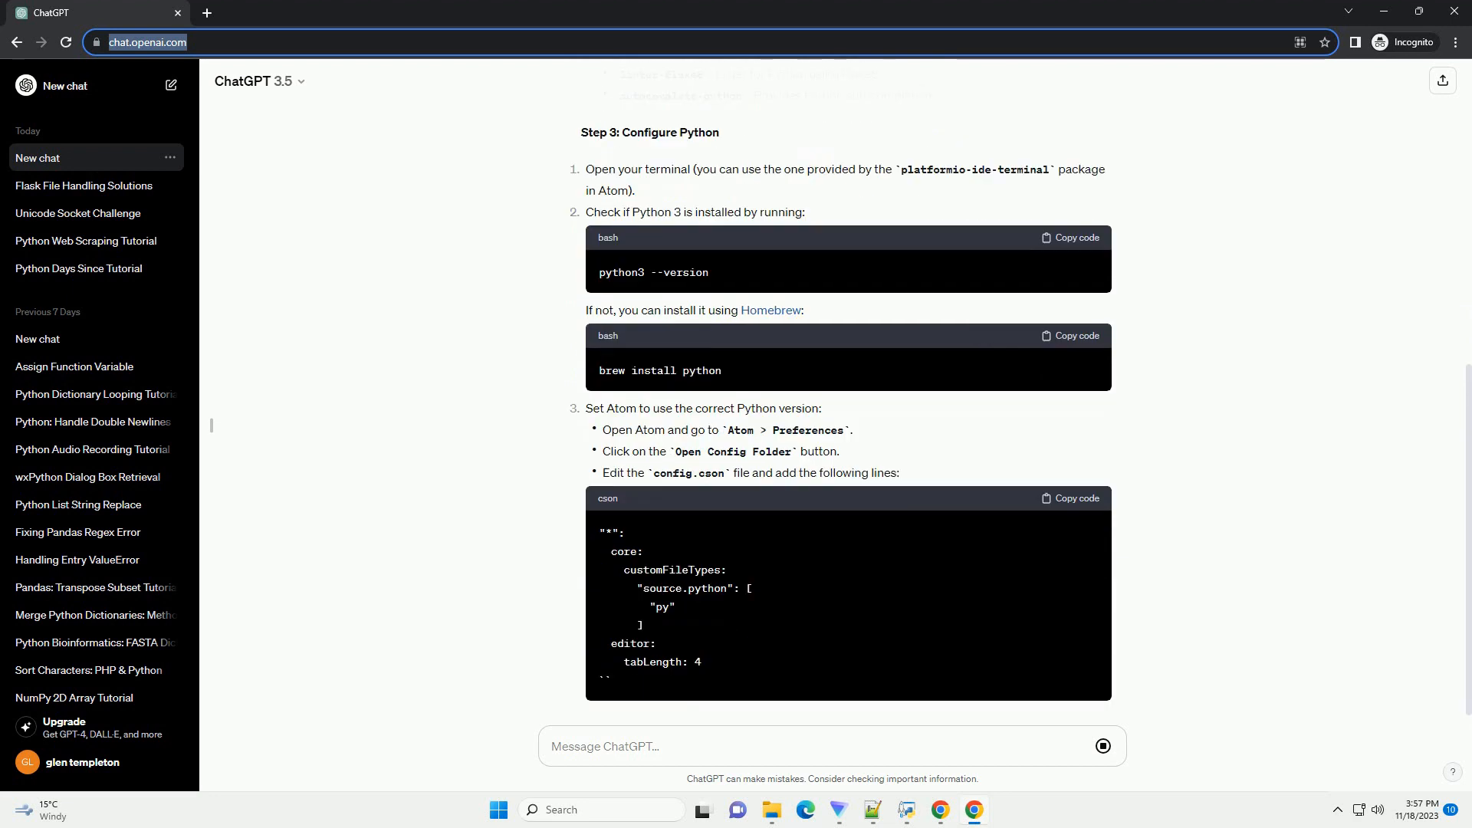
scroll("down", 3)
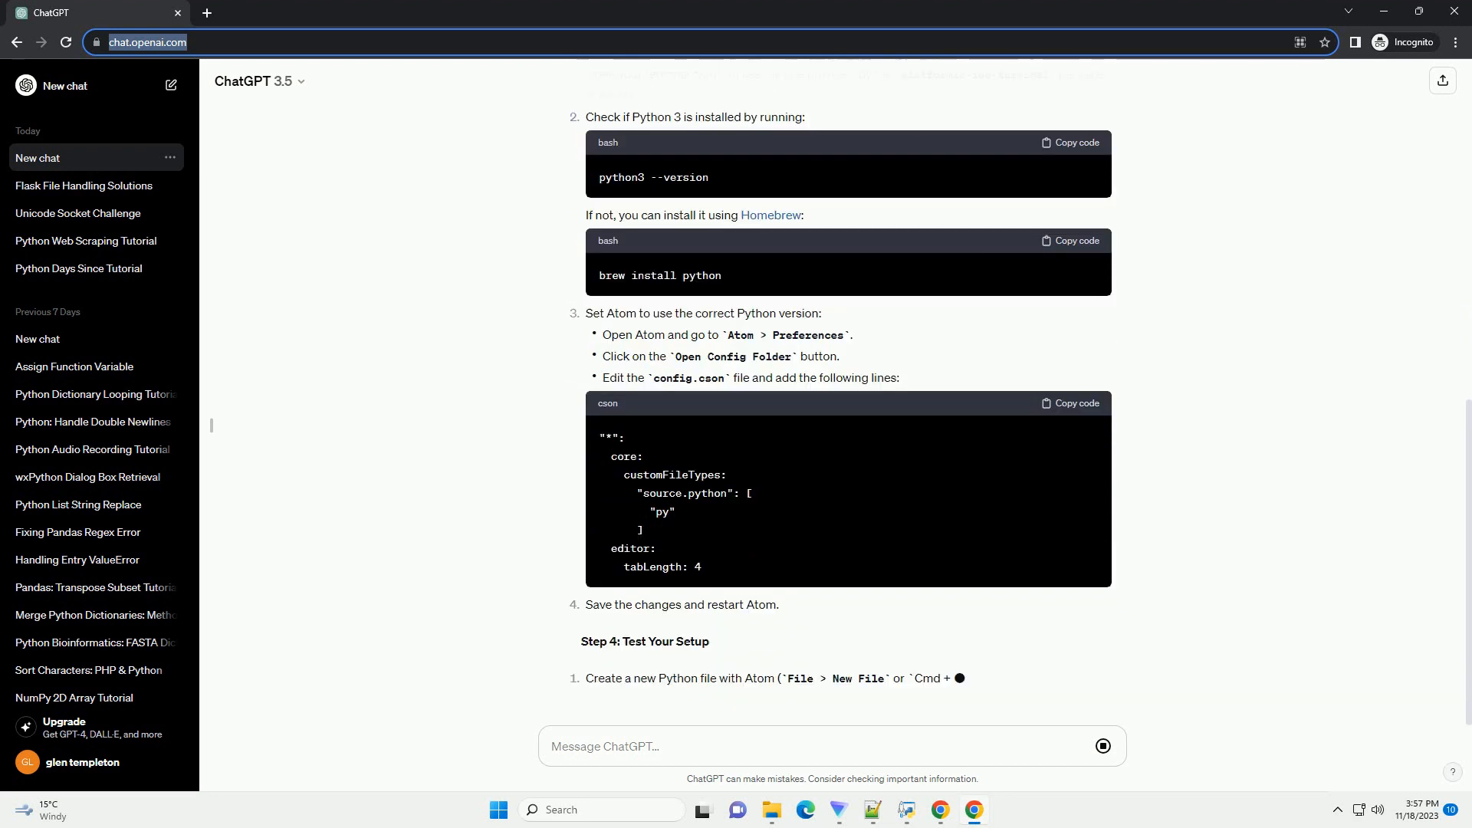
scroll("down", 3)
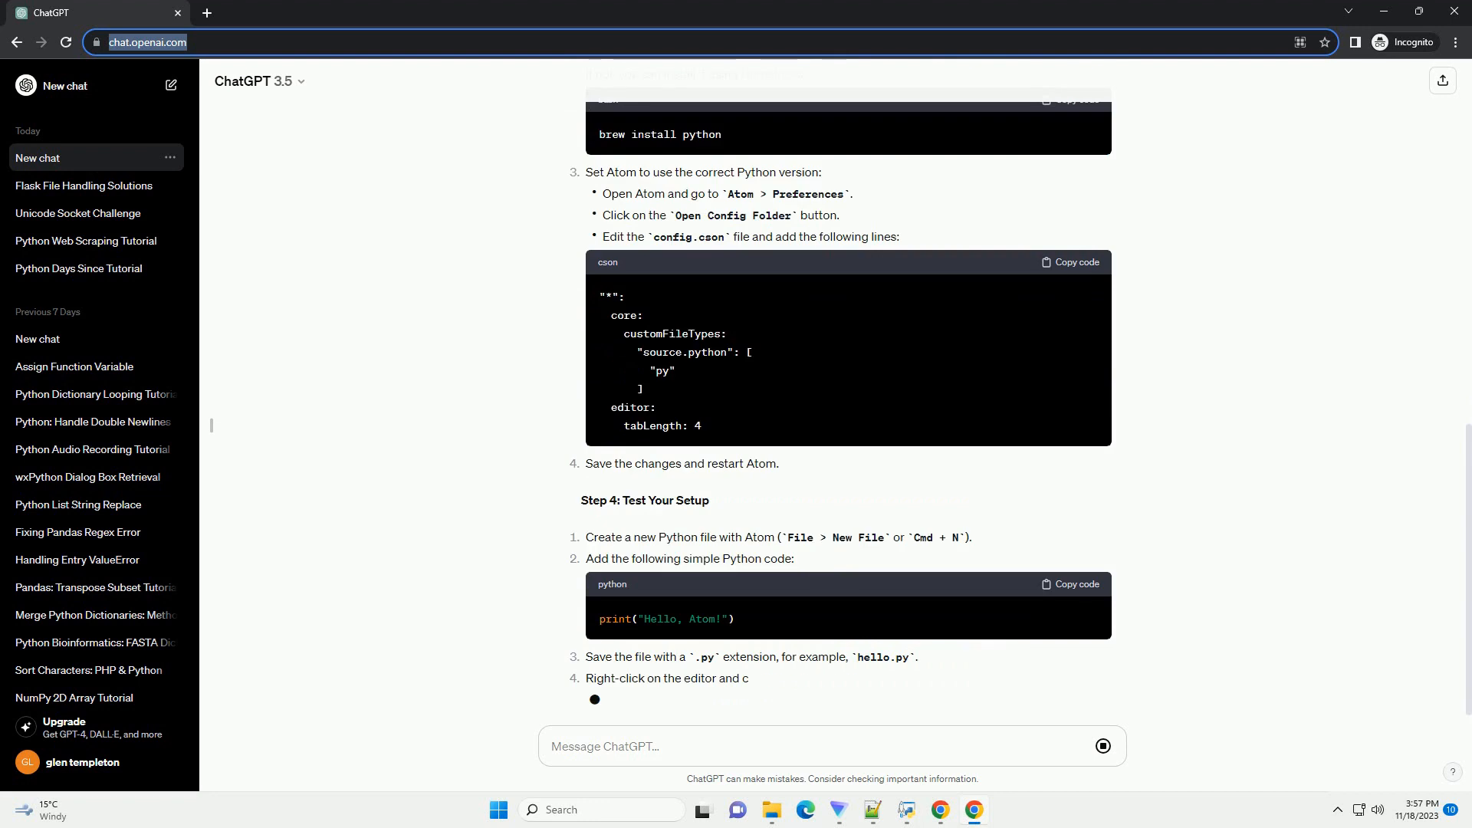